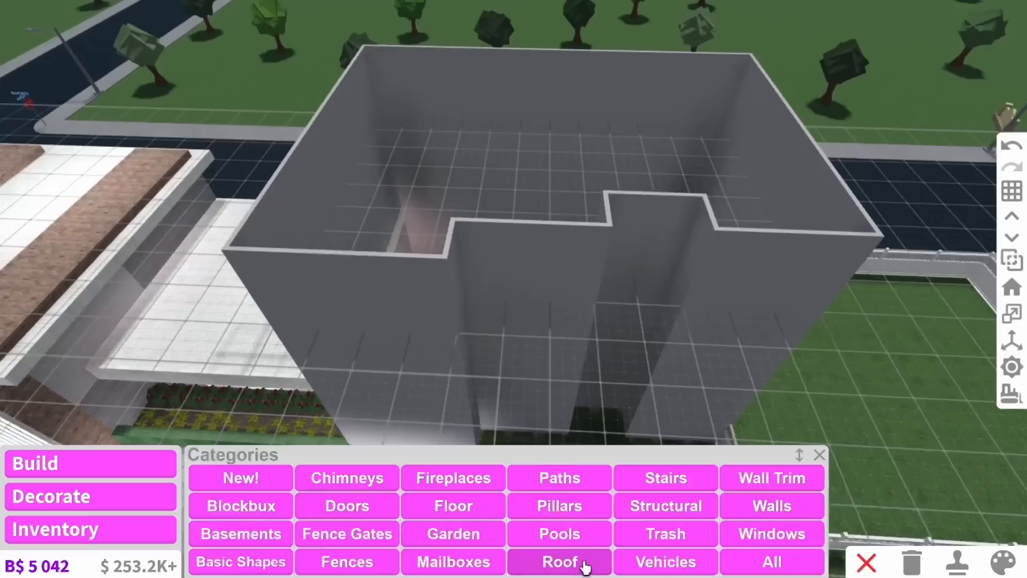
Step: Open the Build mode Categories menu to reach the Windows catalogue
left_click(558, 561)
type("mod")
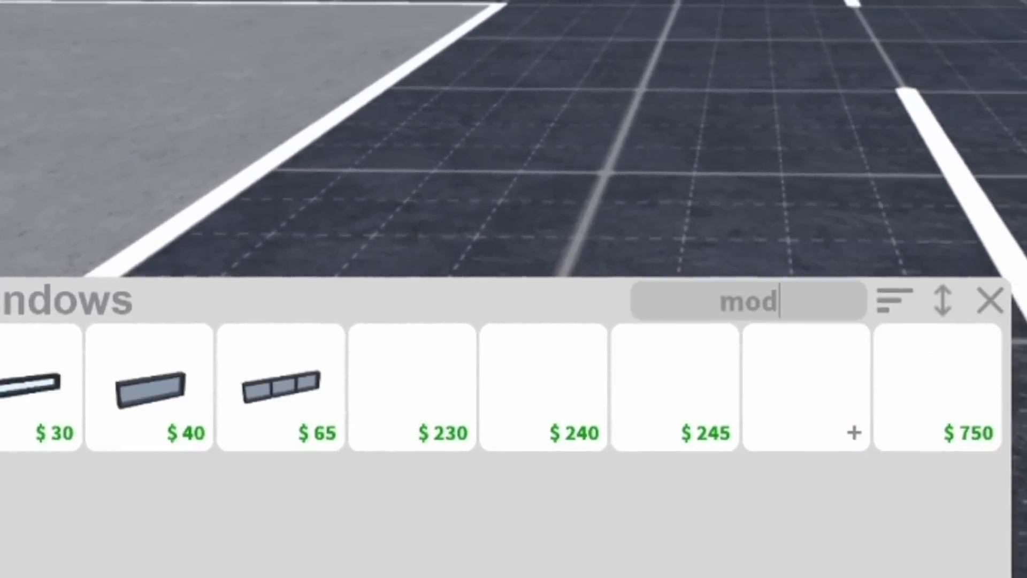
Step: Pick a modern window style and place it along the brick facade
left_click(571, 387)
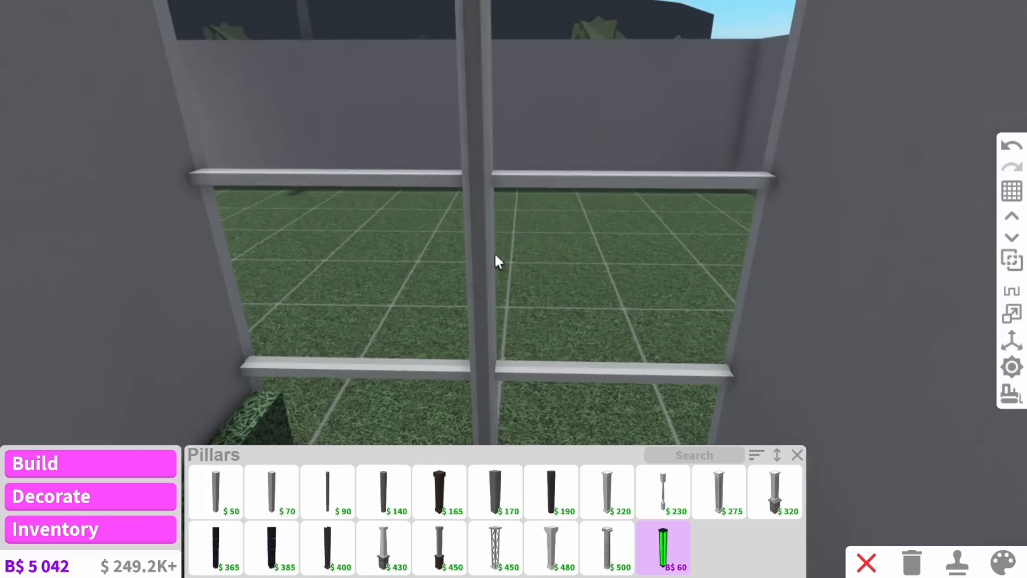
left_click(662, 547)
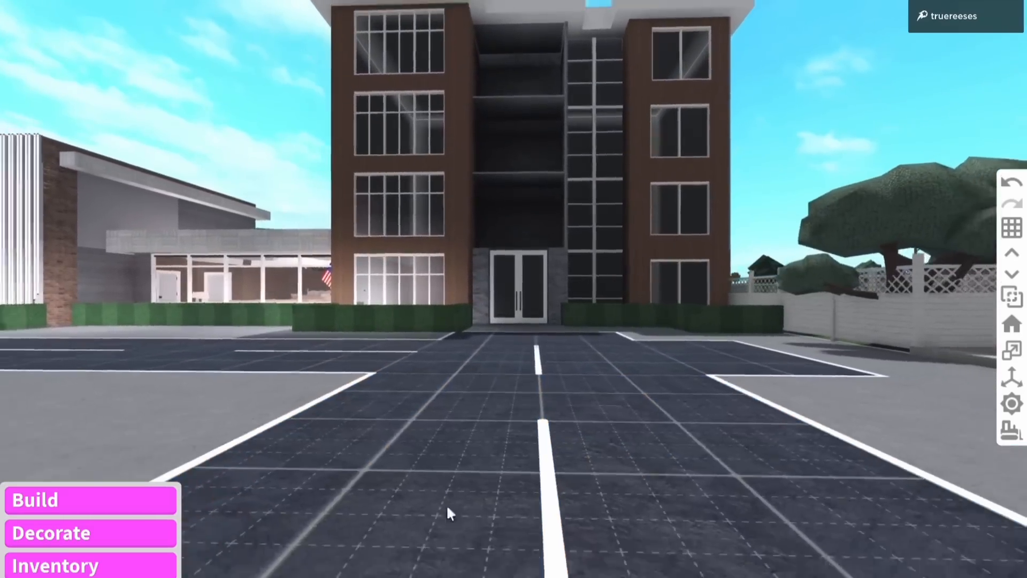
left_click(35, 499)
type("m")
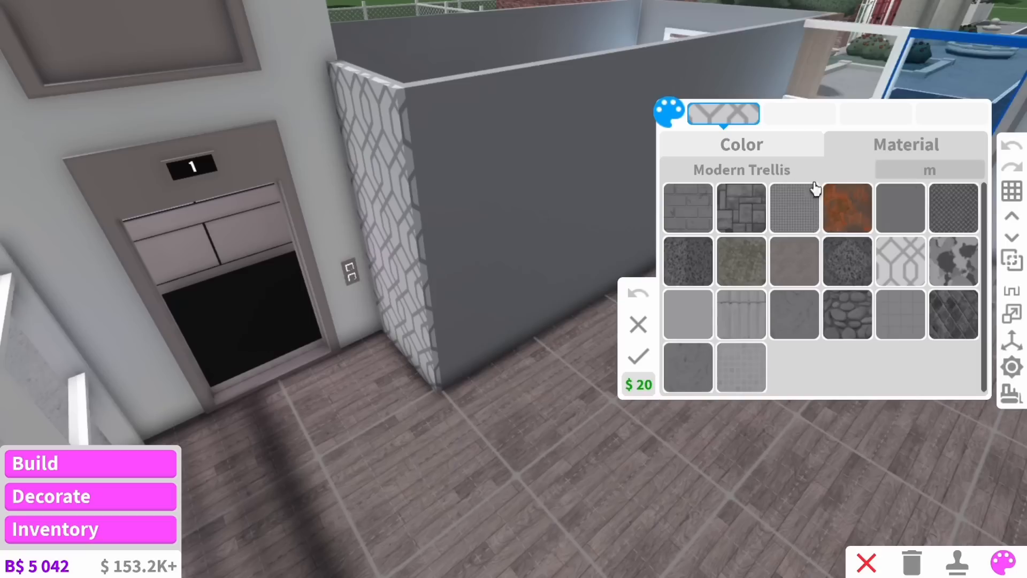
Step: Apply the Modern Trellis material to the blue office wall
left_click(741, 143)
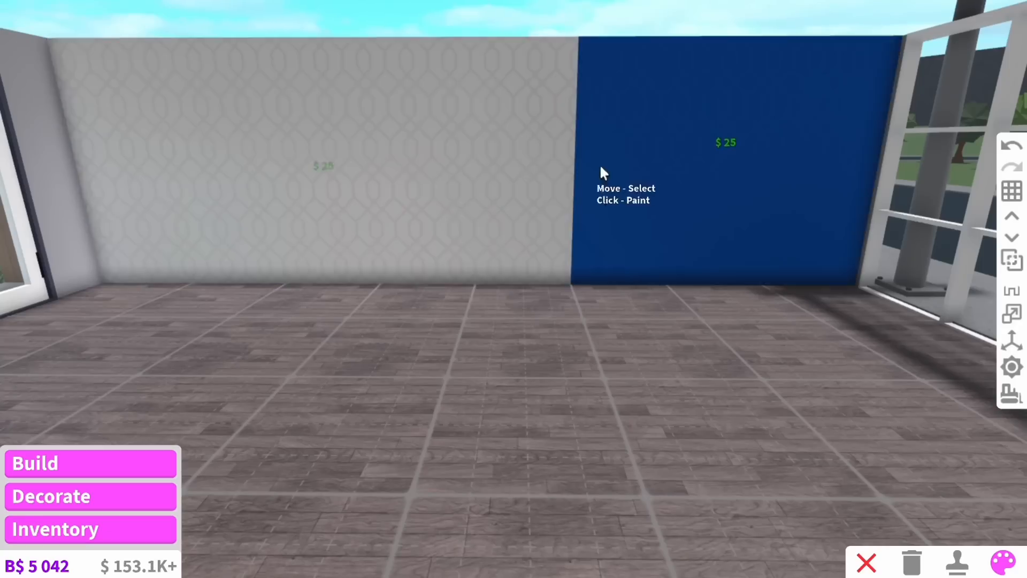
left_click(1004, 562)
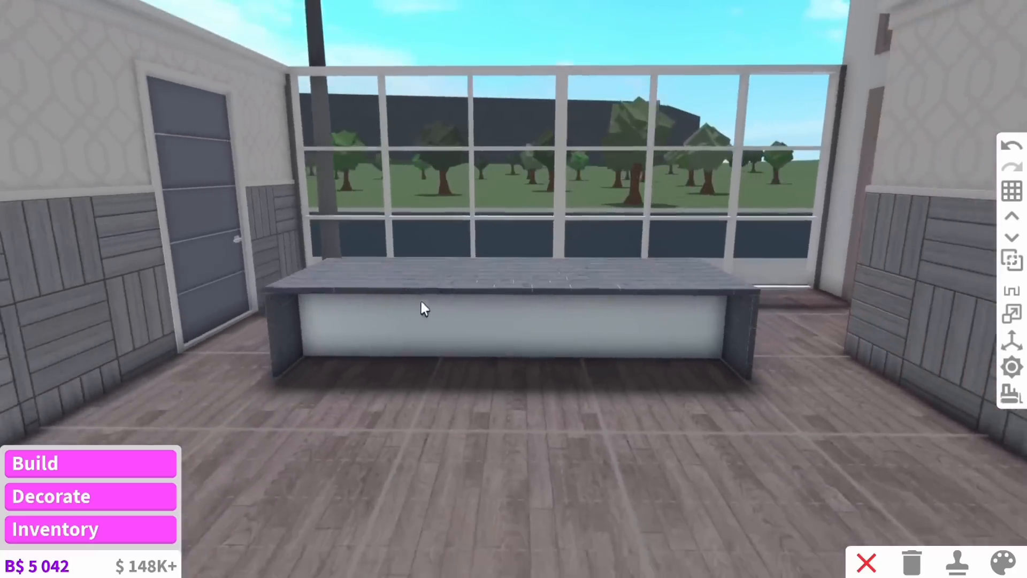
Step: Place an armchair and computer at the office desk, a fruit bowl, and the red jar on the shelf
left_click(51, 496)
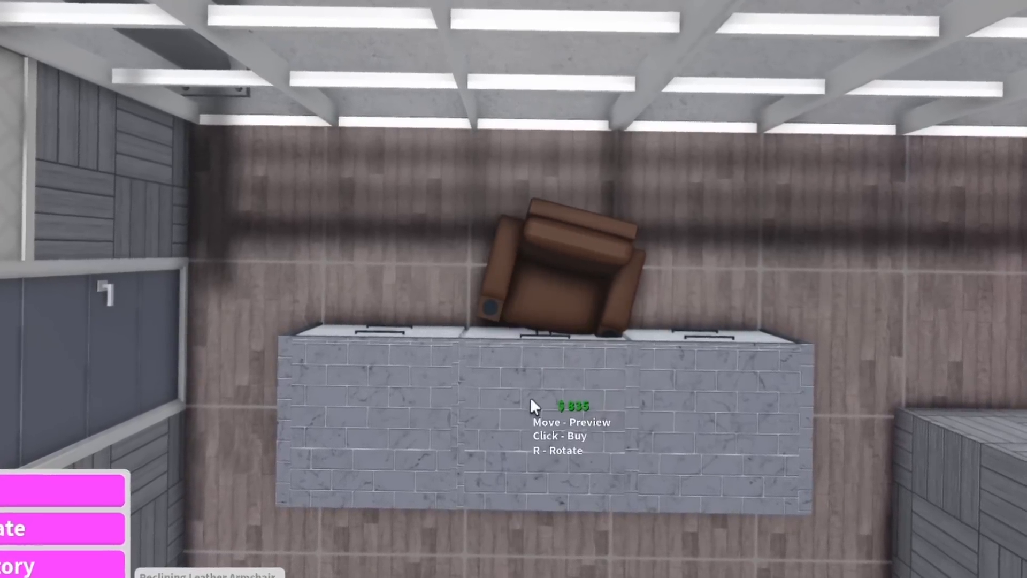
left_click(532, 406)
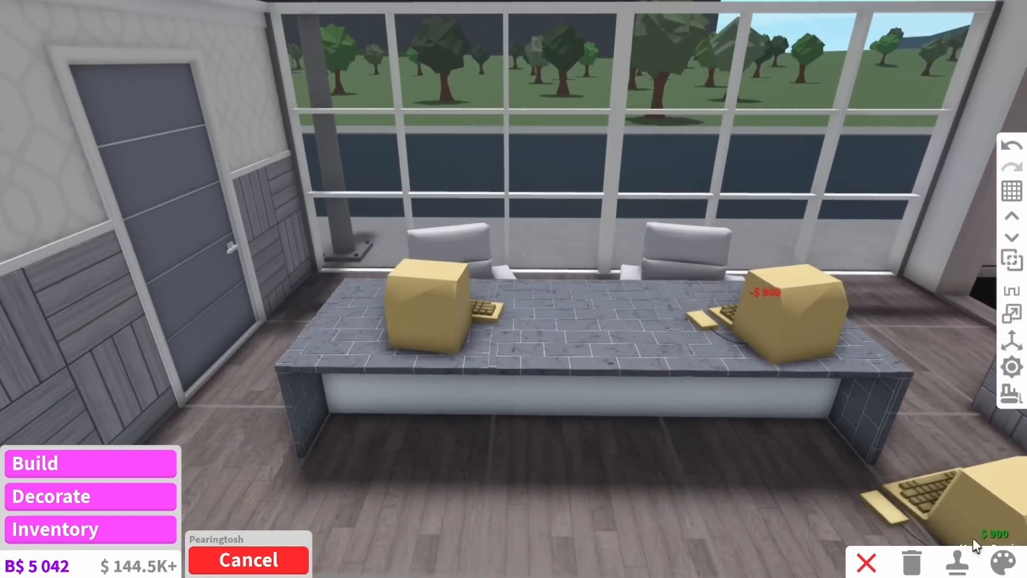
left_click(1008, 563)
type("fruit")
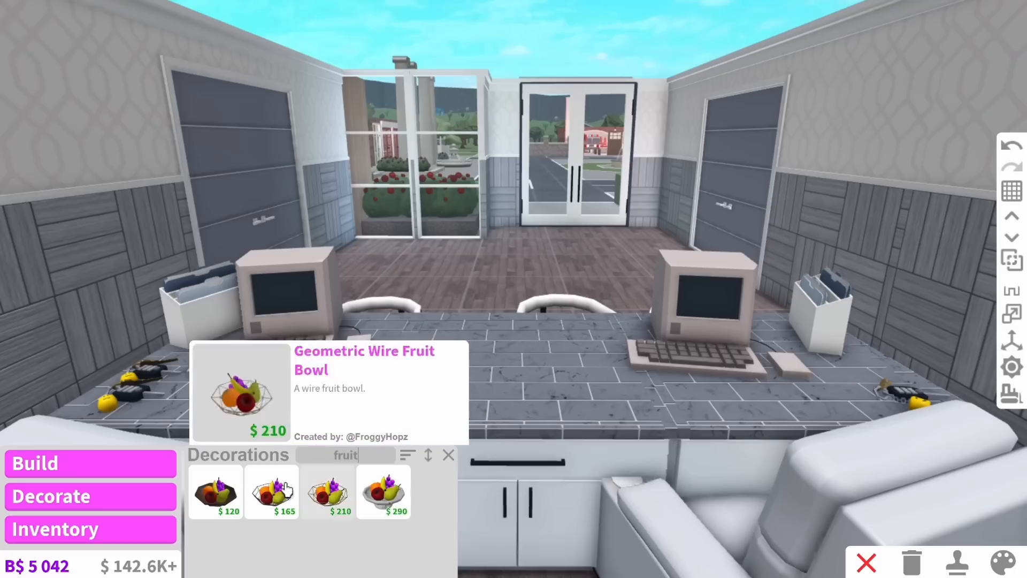
left_click(271, 492)
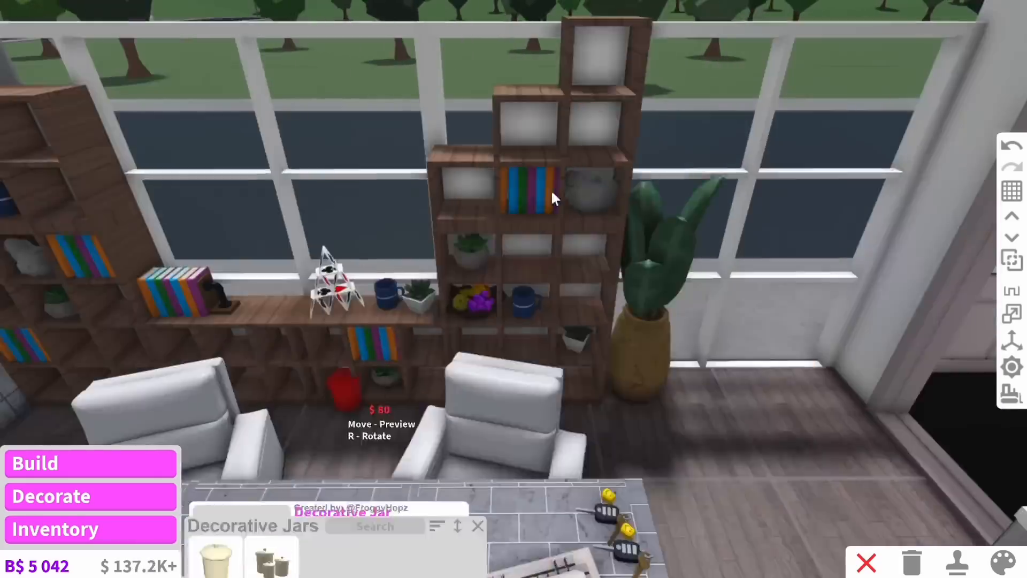
left_click(1011, 563)
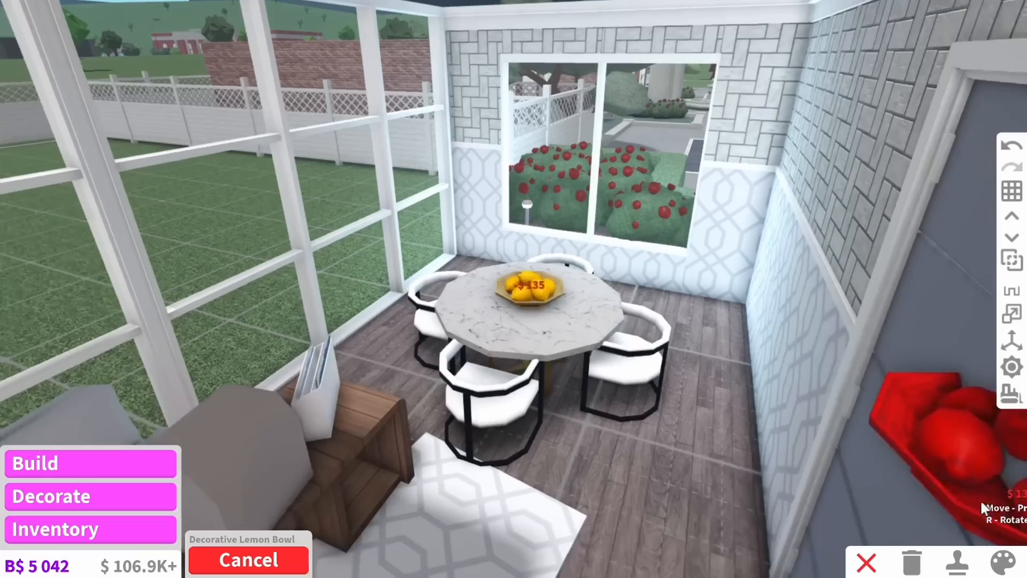
Step: Set the Decorative Lemon Bowl onto the round marble dining table
left_click(1009, 562)
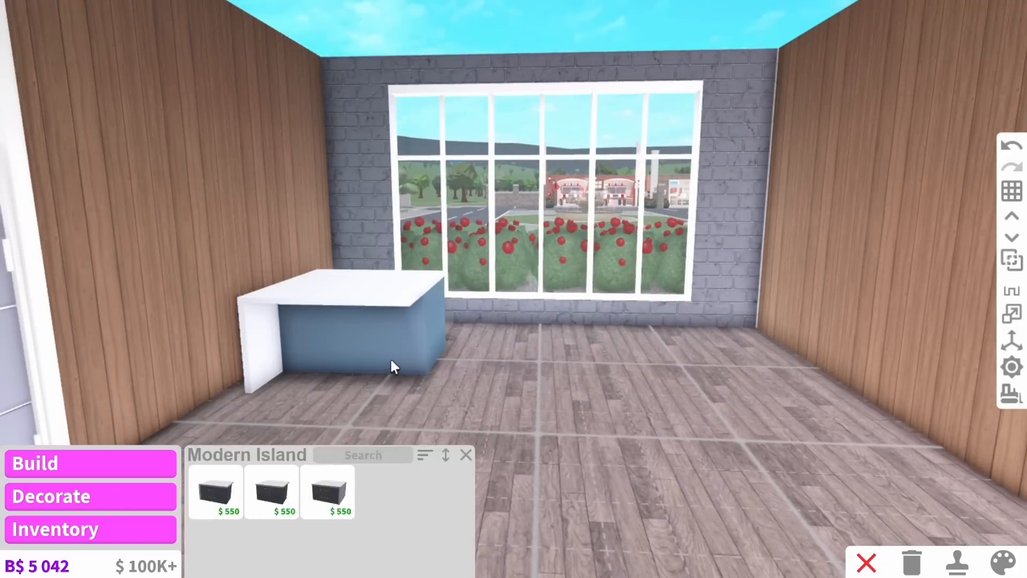
Step: Set down the Modern Island and put an Empty Plate on the round table
left_click(1007, 562)
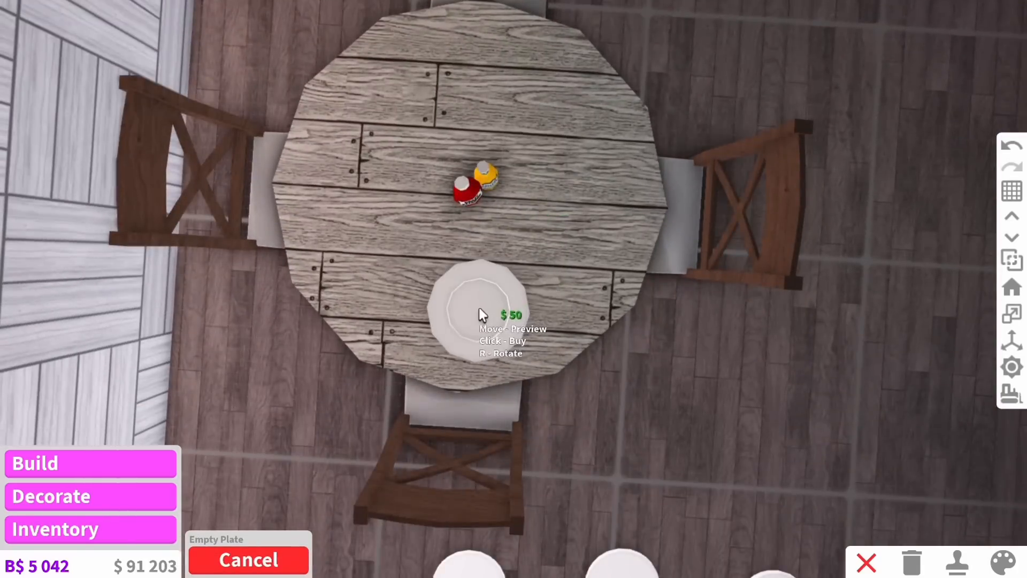
left_click(478, 308)
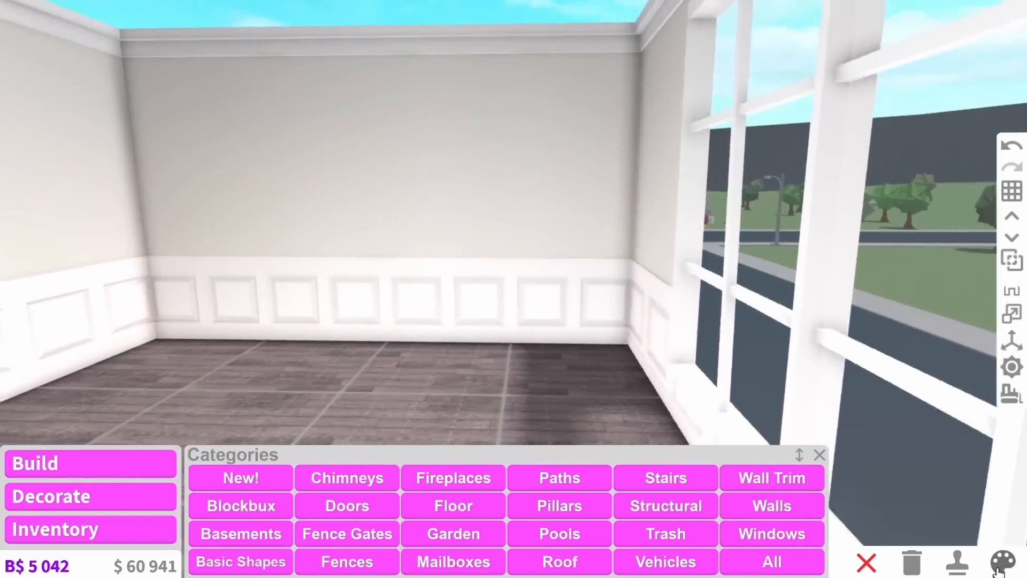
Step: Switch to the paint palette tool for the empty room's surfaces
left_click(51, 496)
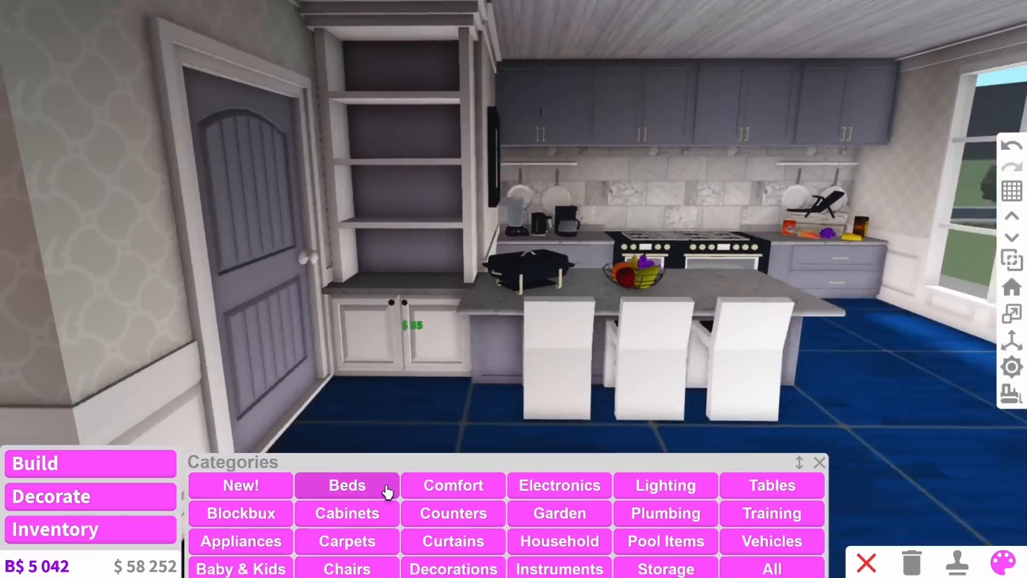
Step: Search the Decorations catalogue for 'book' and recolour some books green
left_click(453, 568)
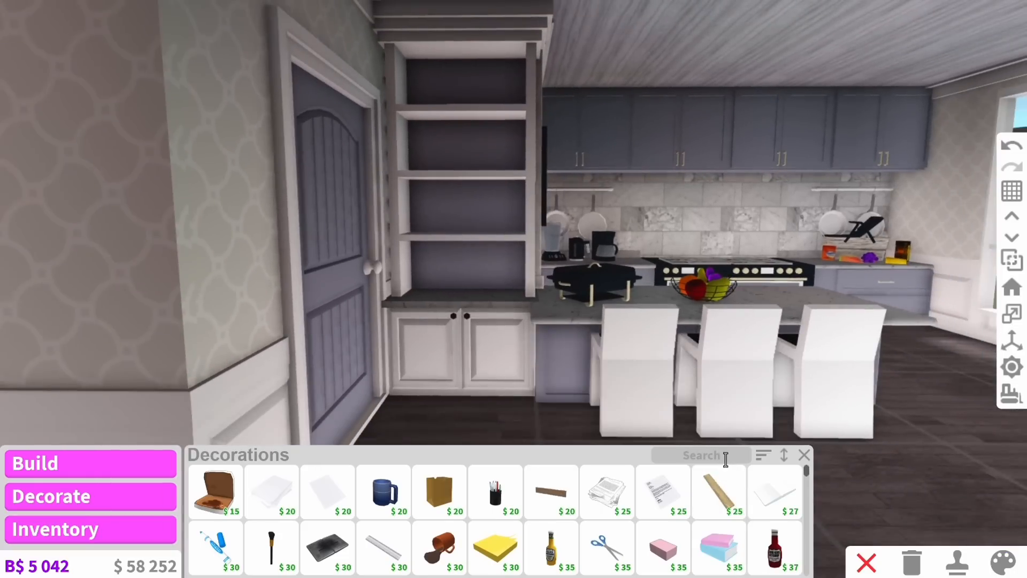
type("book")
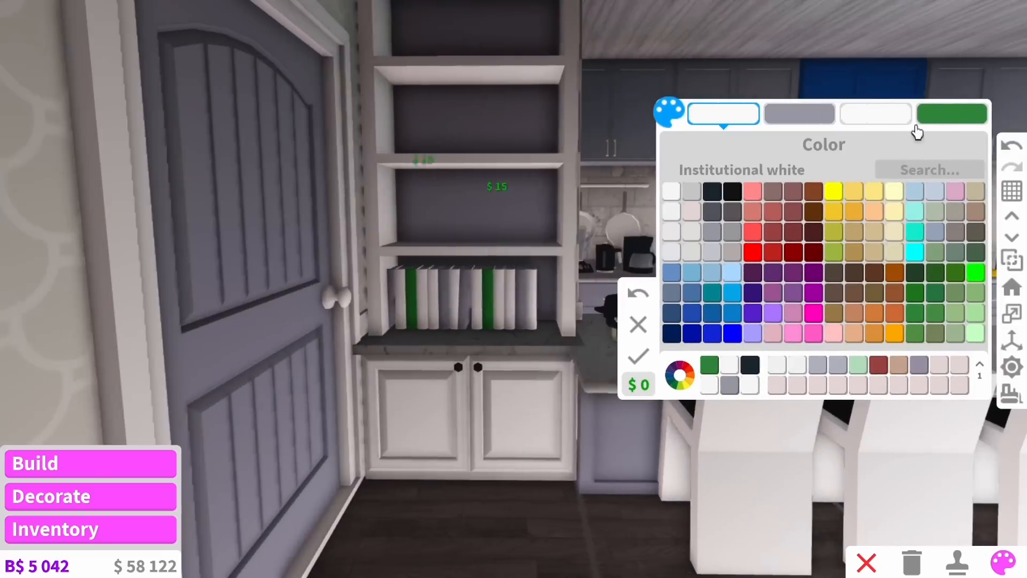
left_click(951, 113)
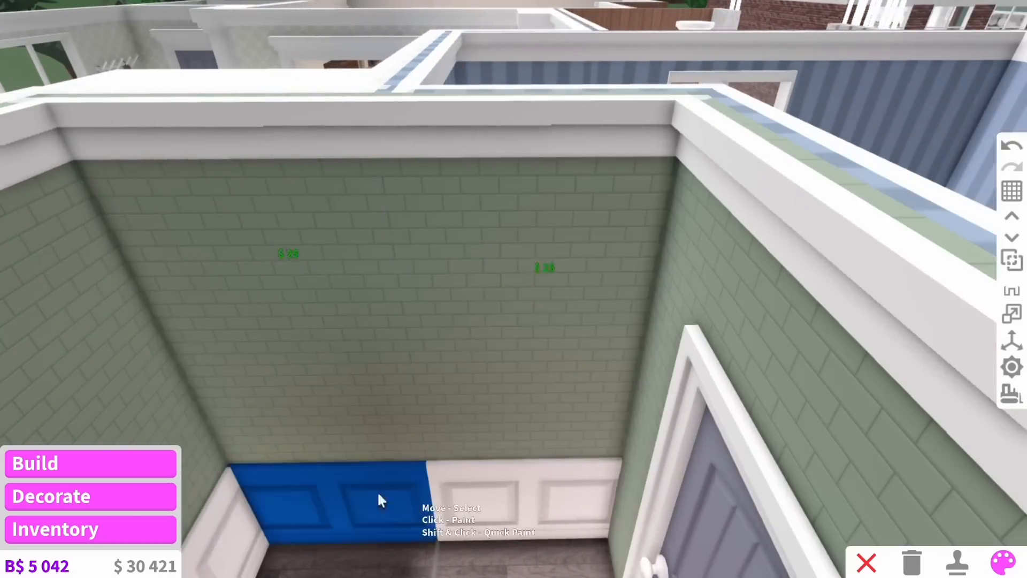
Step: Paint the wainscoting panel under the green brick wall blue
left_click(55, 529)
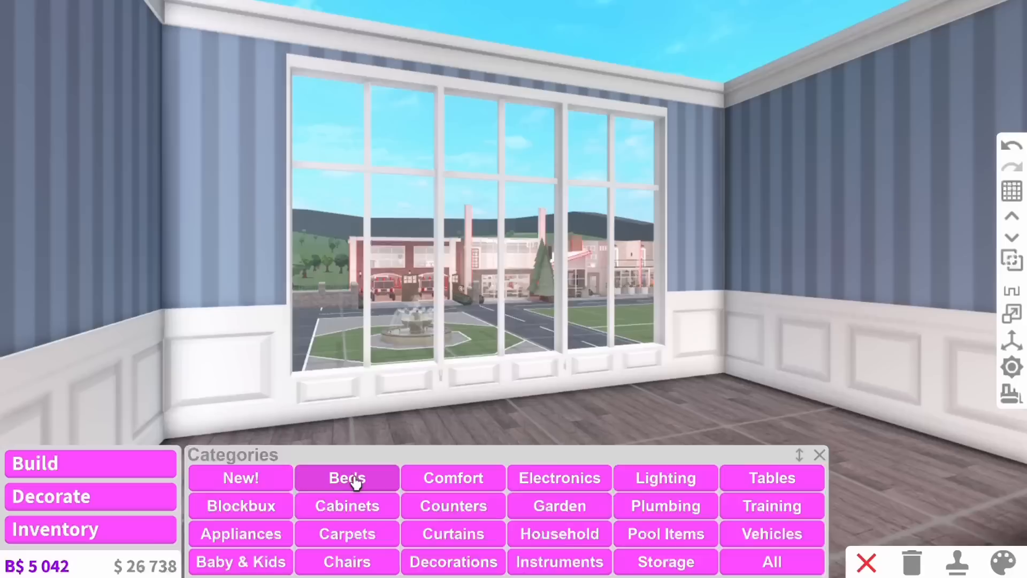
Step: Show the Beds category in the Decorate catalogue
left_click(346, 478)
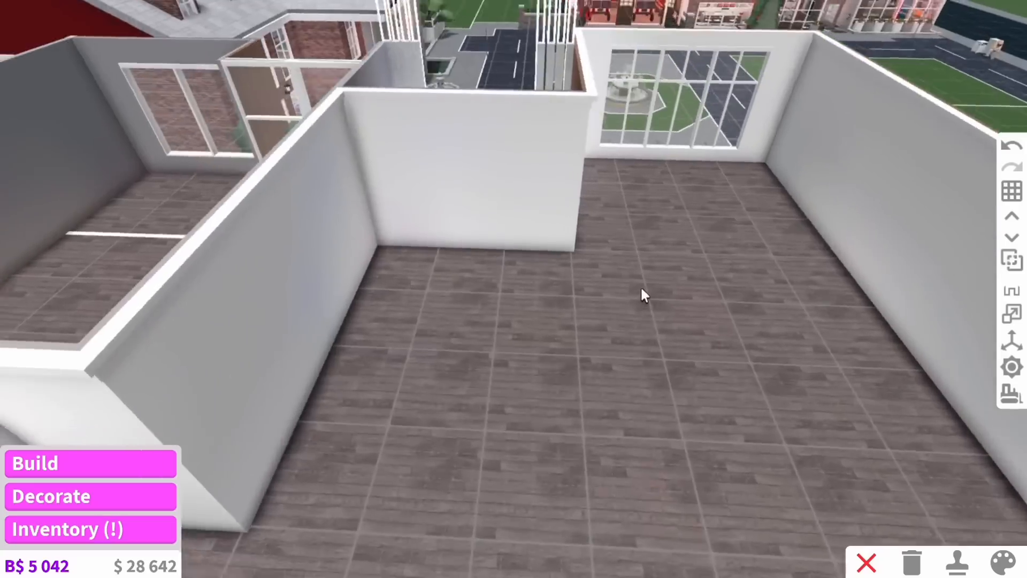
Step: Start furnishing the empty kitchen, browsing a furniture category and switching to plain colours
left_click(51, 497)
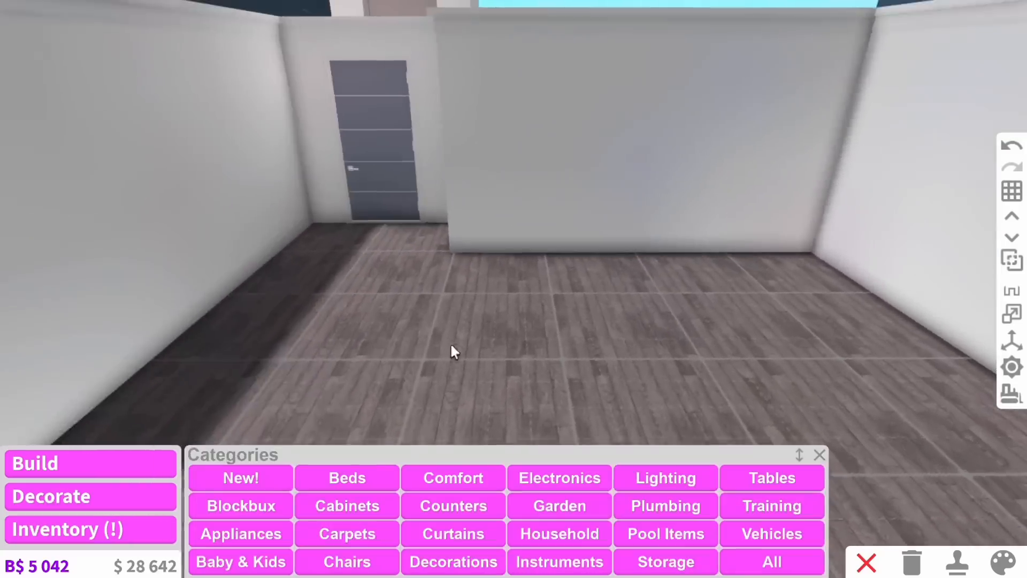
left_click(452, 505)
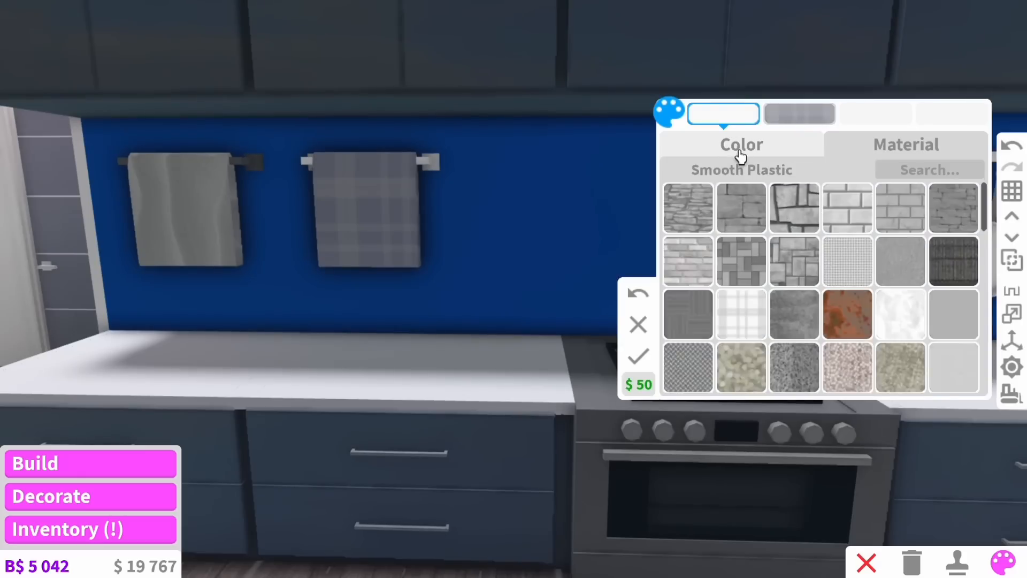
left_click(798, 113)
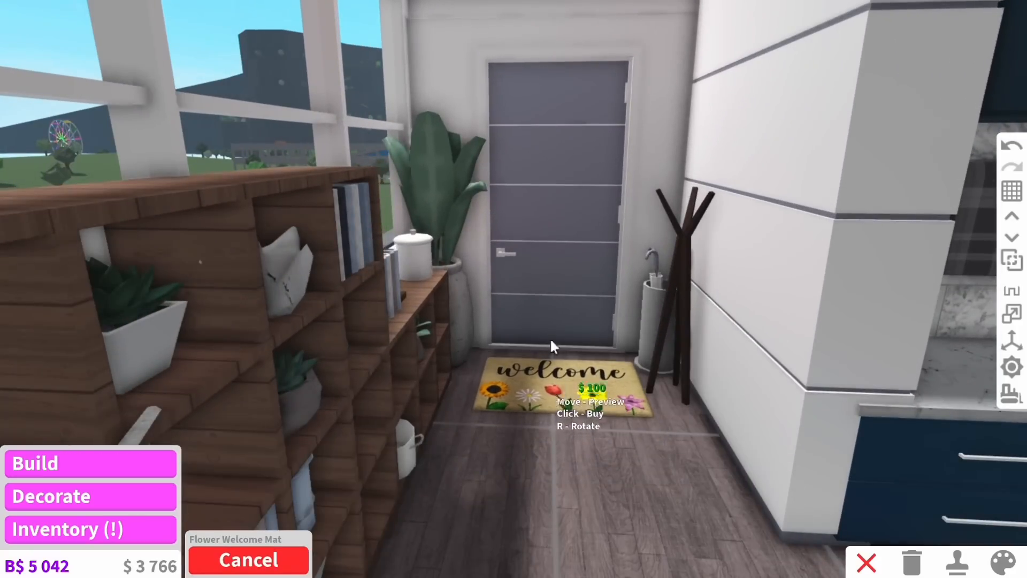
Step: Place the Flower Welcome Mat in front of the entrance door
left_click(554, 347)
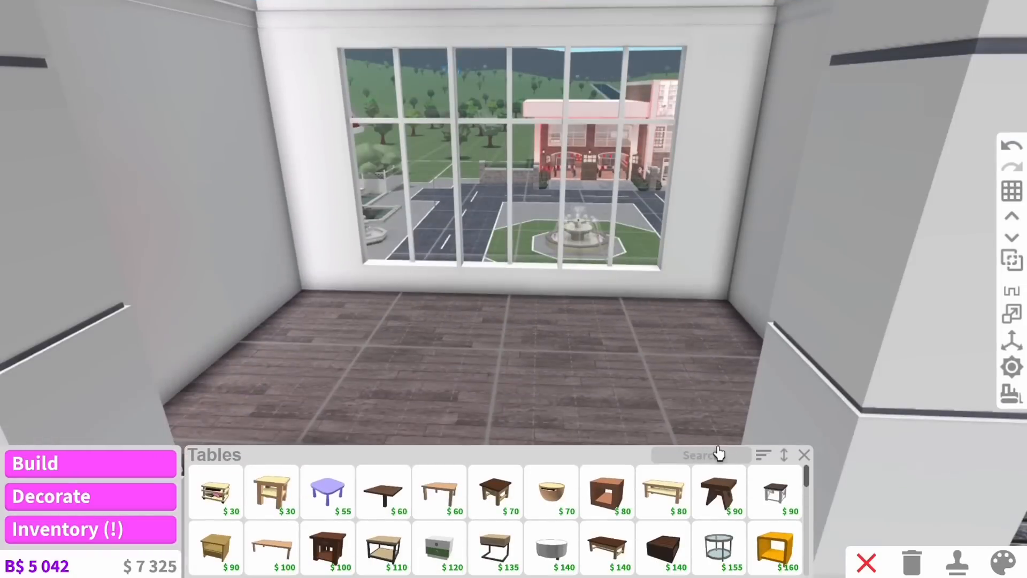
Step: Search the catalogue for "tv" to furnish the windowed room
type("tv")
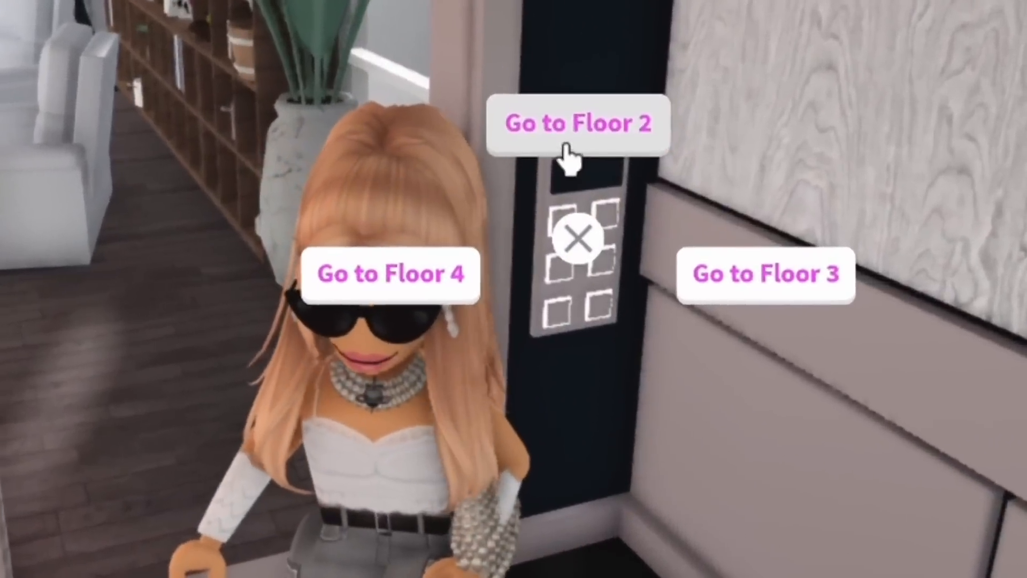
Step: Ride the elevator to Floor 2 and walk through the kitchen onto the balcony
left_click(577, 124)
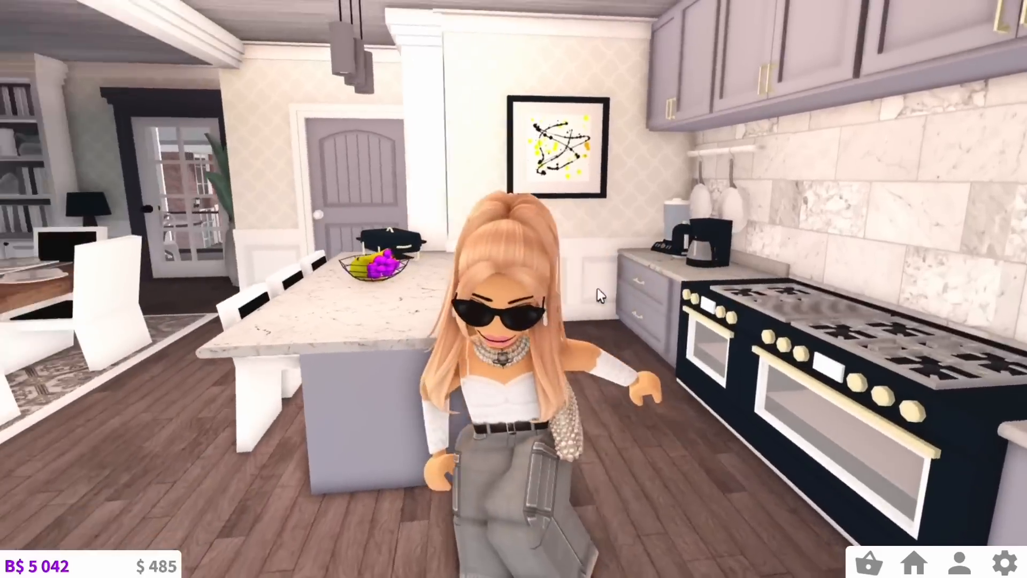
key("w")
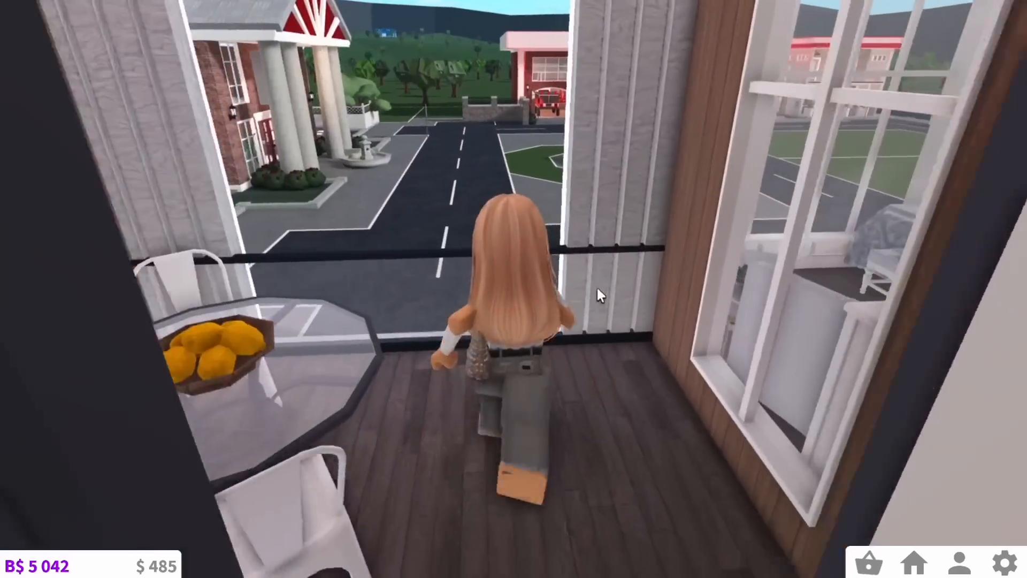